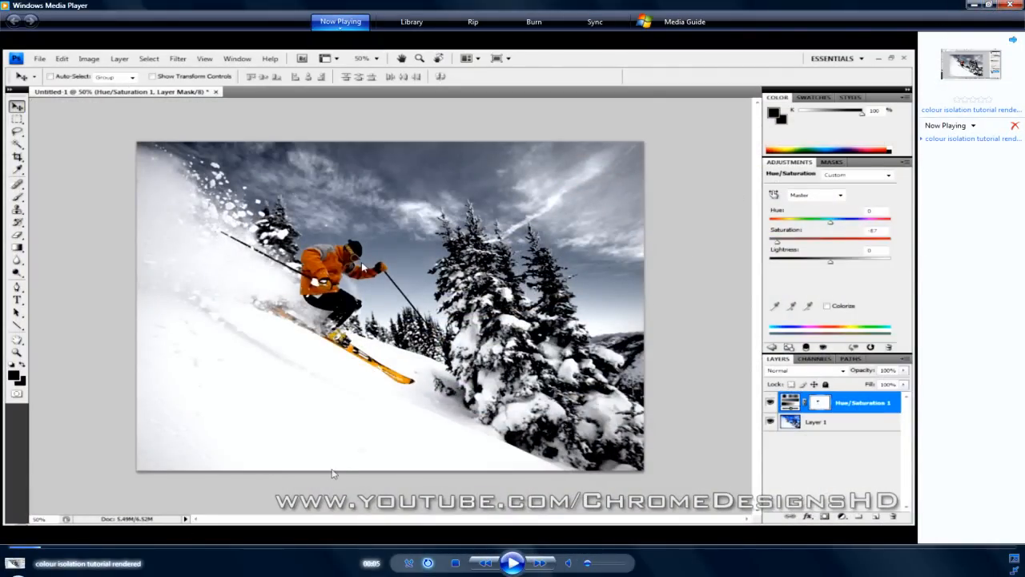
{"action": "mouse_move", "coordinate": [821, 497]}
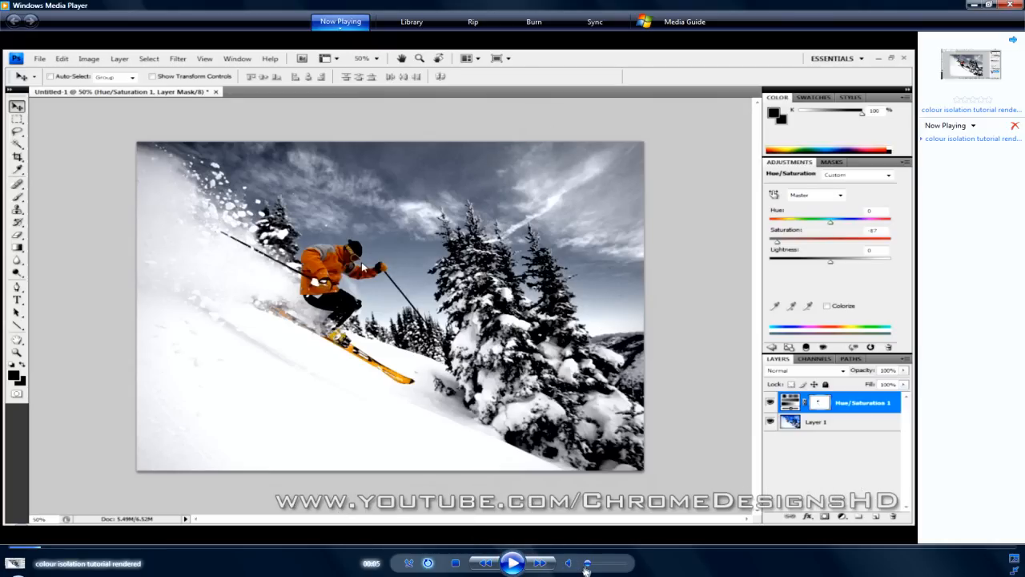
Close Windows Media Player after the colour isolation tutorial plays, returning to the desktop
{"action": "left_click", "coordinate": [511, 562]}
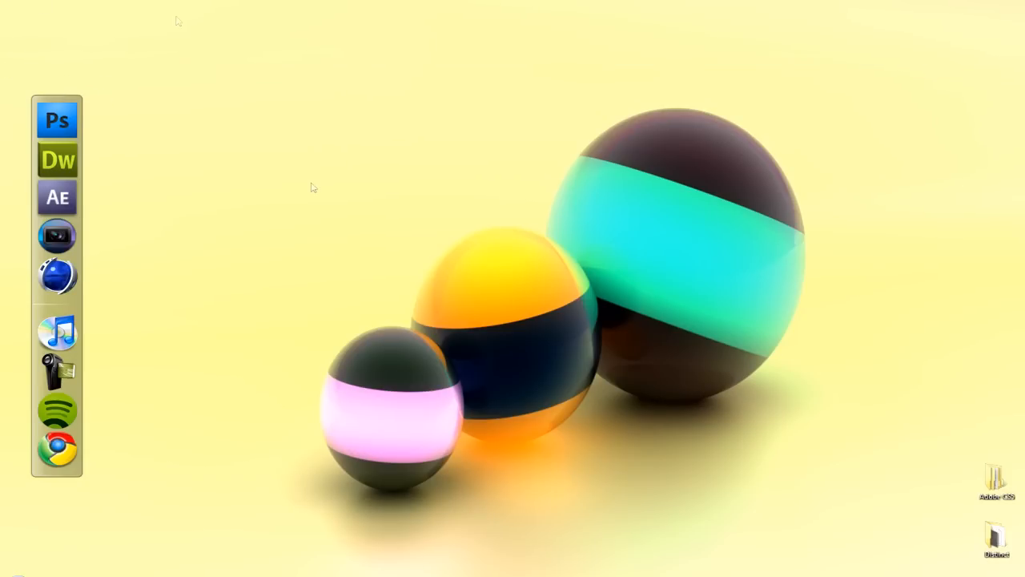
Launch Vegas Pro 9.0 from its desktop dock icon
{"action": "left_click", "coordinate": [56, 119]}
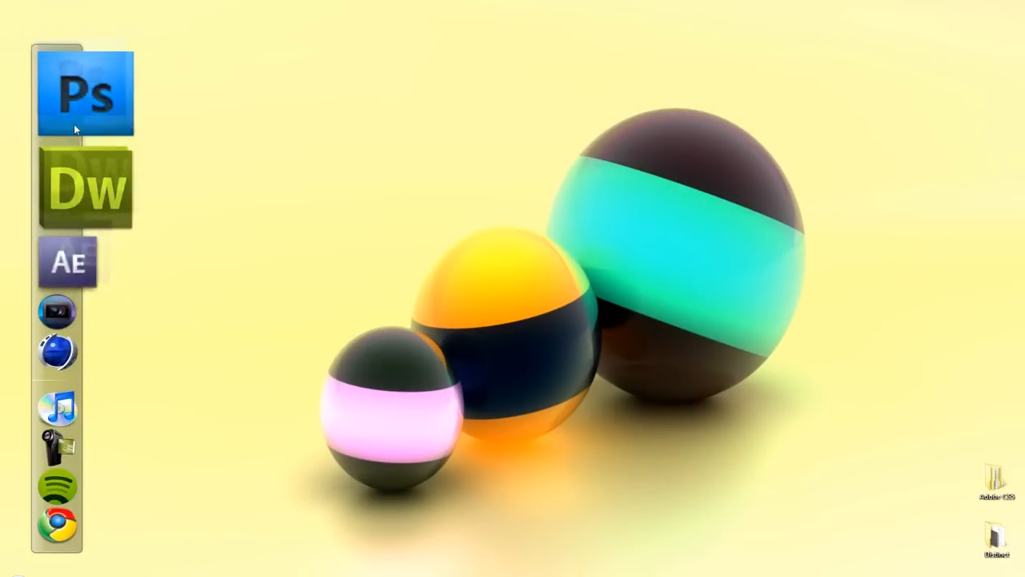
{"action": "mouse_move", "coordinate": [274, 508]}
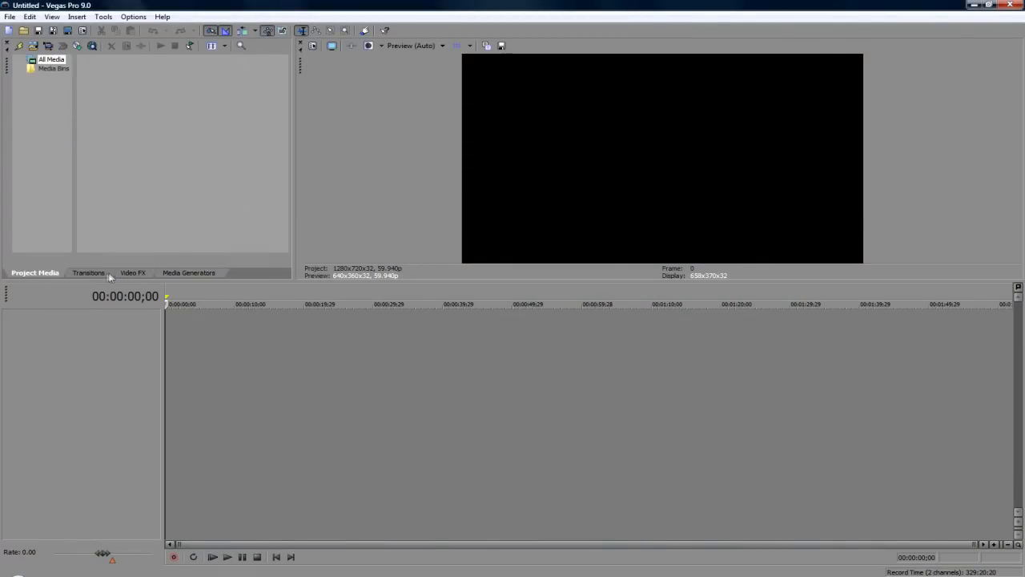
Browse the Vegas Pro Video FX list, then switch over to Photoshop
{"action": "left_click", "coordinate": [133, 272]}
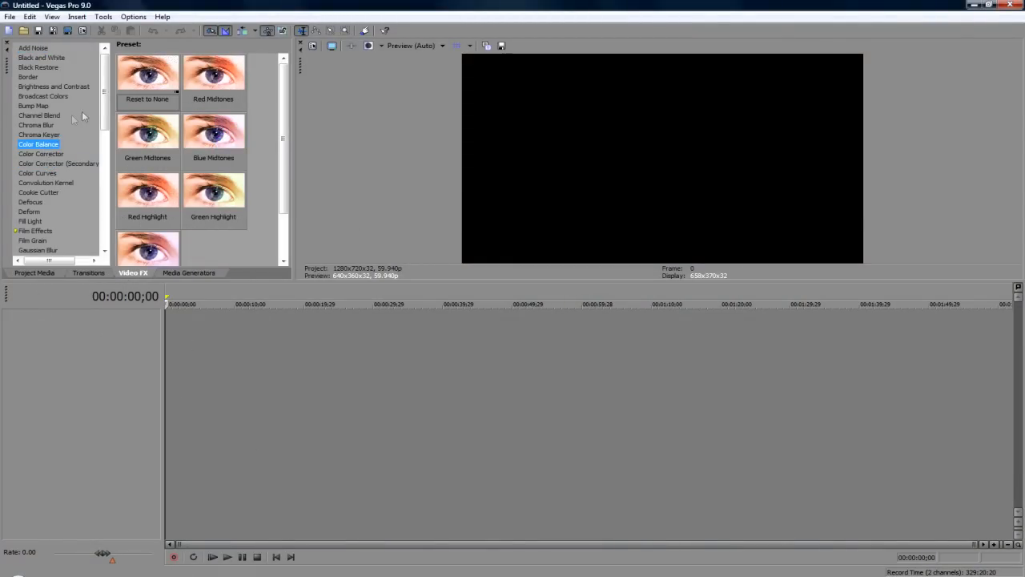
{"action": "scroll", "scroll_direction": "down", "scroll_amount": 3}
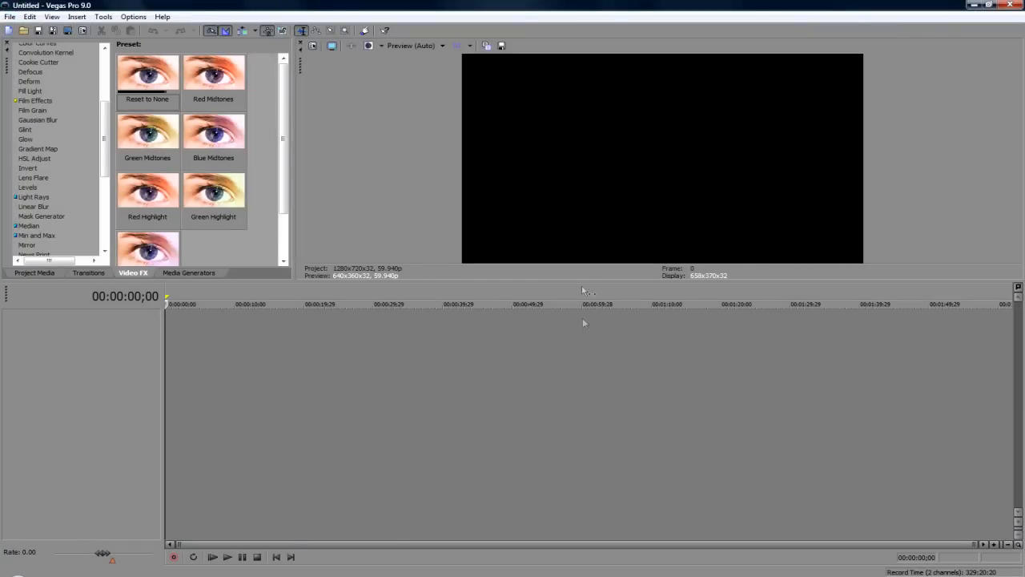
{"action": "left_click", "coordinate": [133, 16]}
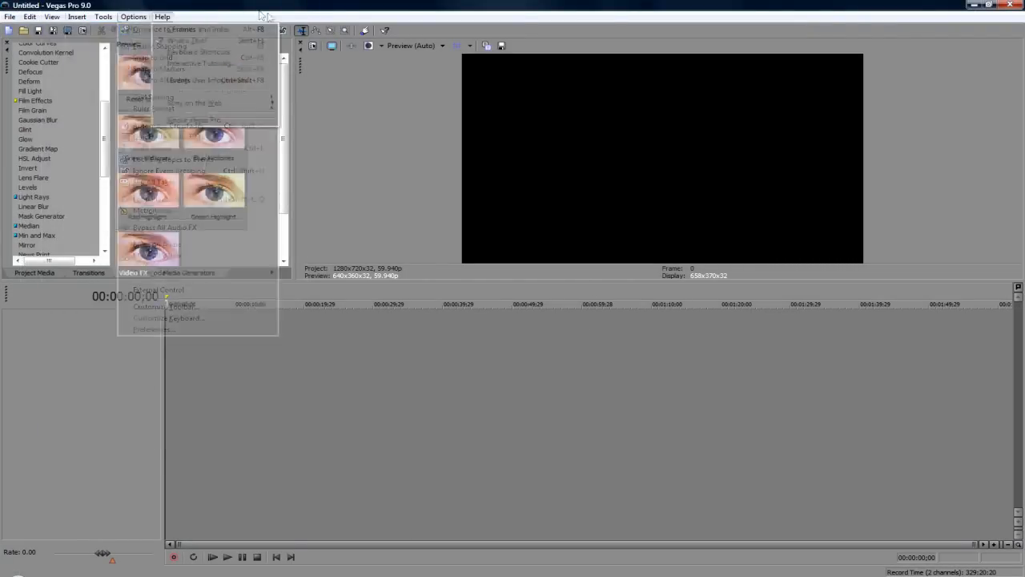
{"action": "left_click", "coordinate": [162, 16]}
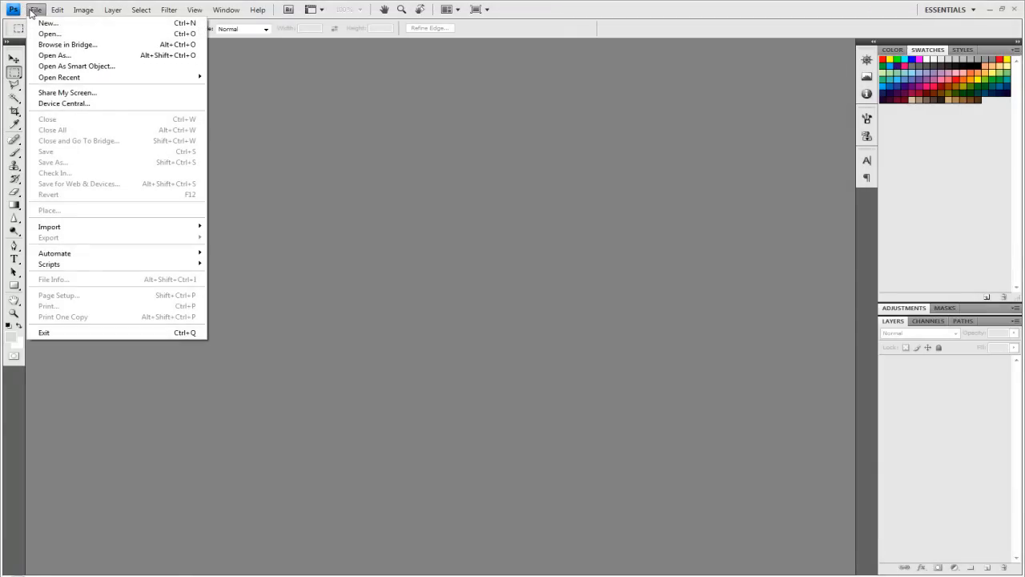
Create a new 1280 × 720 px document with a transparent background, then pick the Move tool
{"action": "left_click", "coordinate": [48, 23]}
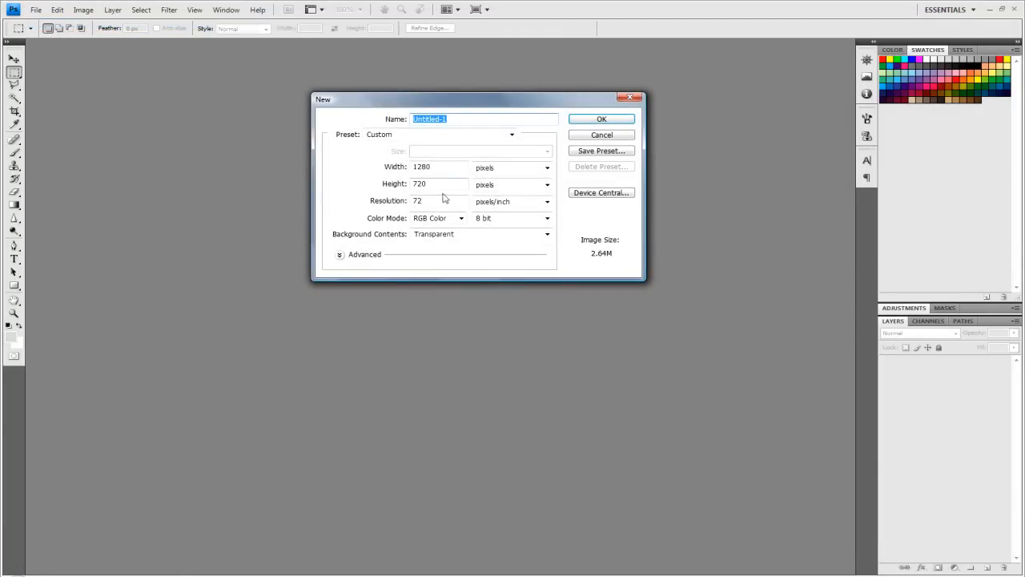
{"action": "left_click", "coordinate": [438, 166]}
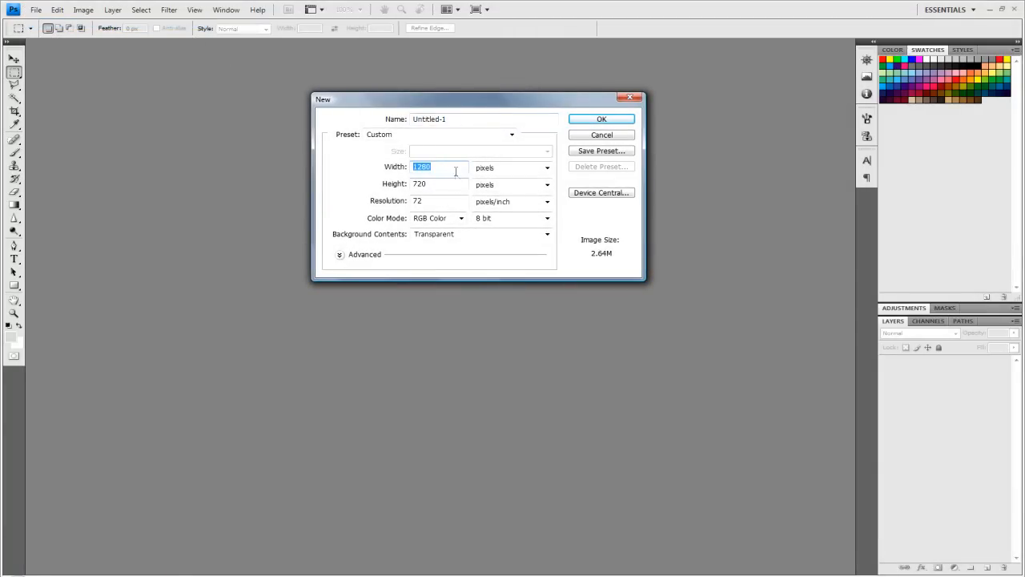
{"action": "left_click", "coordinate": [547, 167]}
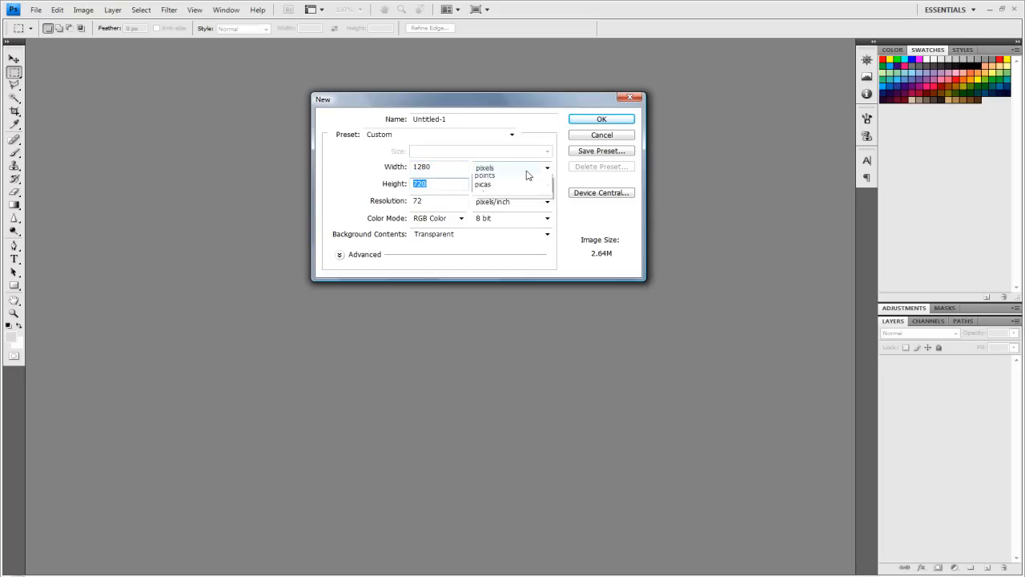
{"action": "left_click", "coordinate": [484, 167]}
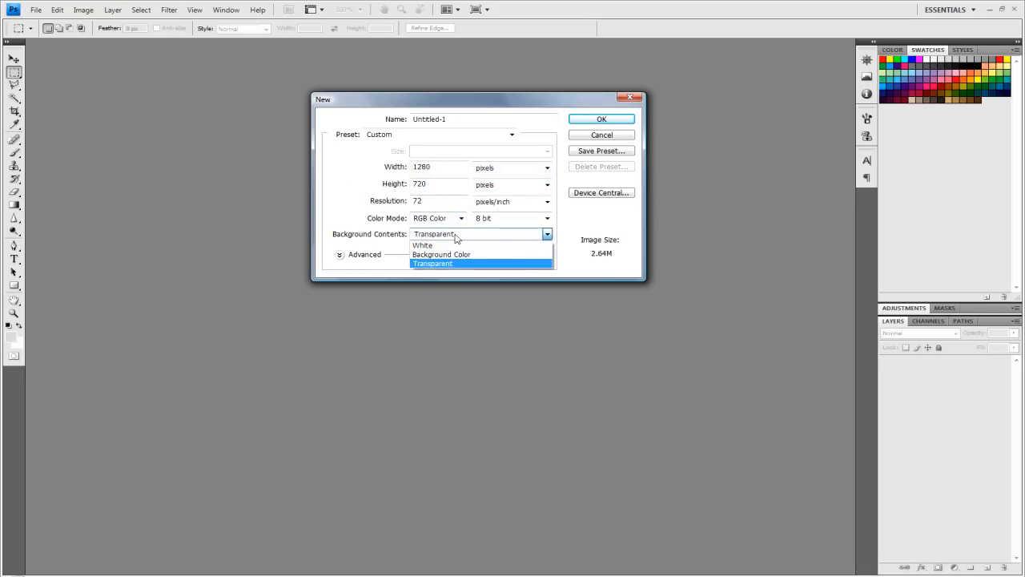
{"action": "left_click", "coordinate": [600, 119]}
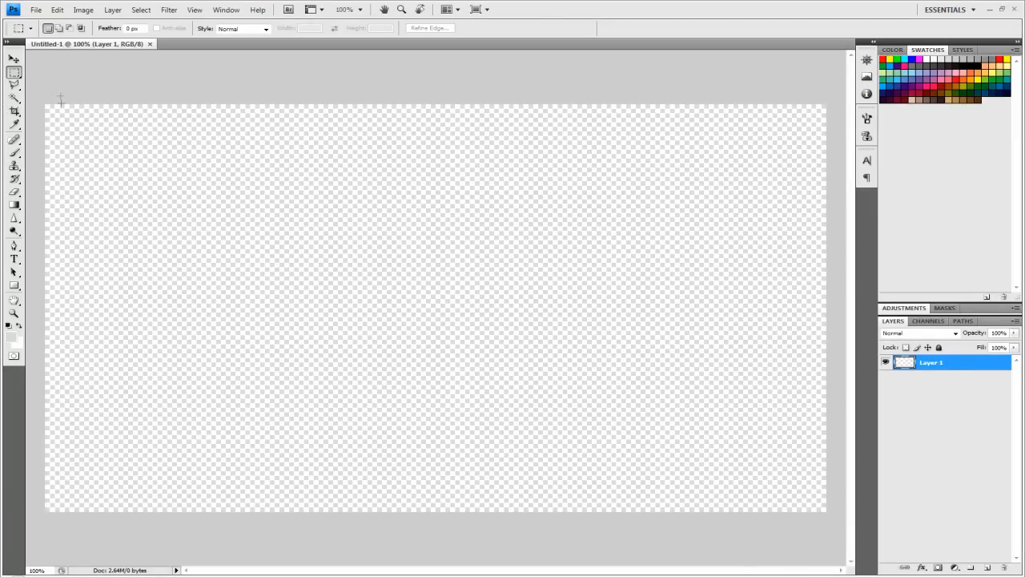
{"action": "left_click", "coordinate": [13, 58]}
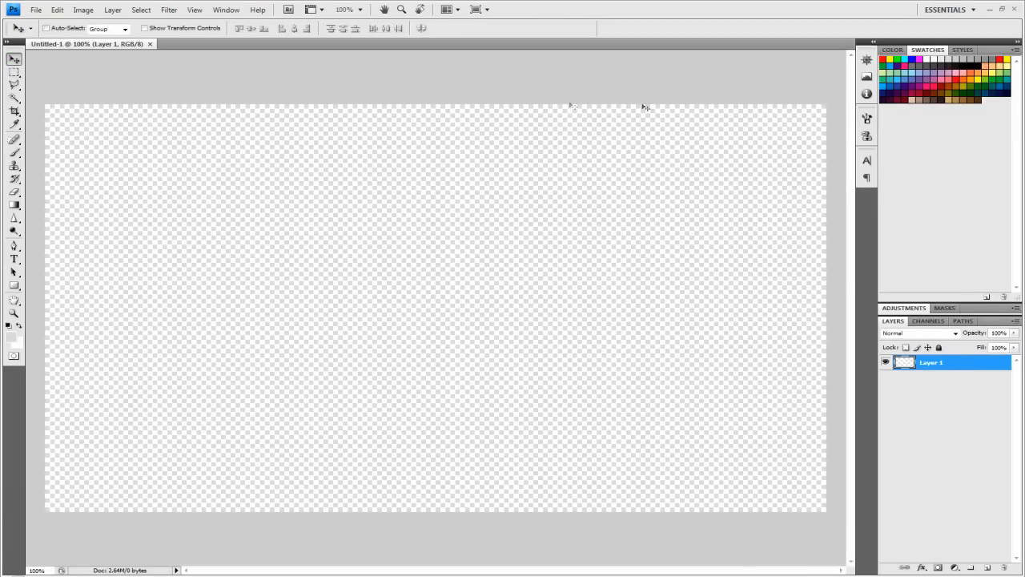
{"action": "mouse_move", "coordinate": [439, 527]}
{"action": "type", "text": "chrome"}
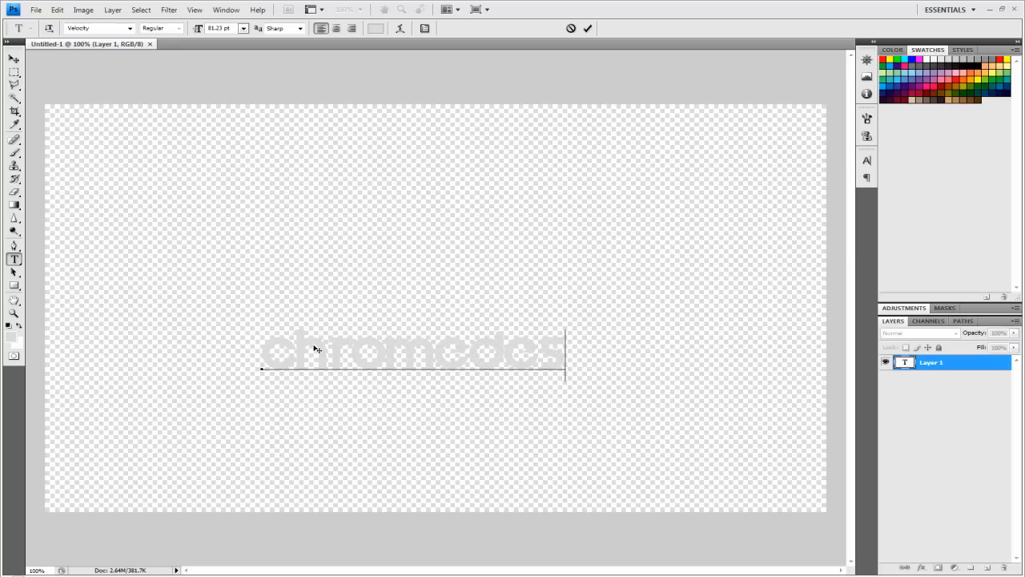
Type 'chromedesignshd' in Velocity as a text layer at the canvas's bottom-right corner
{"action": "type", "text": "designshd"}
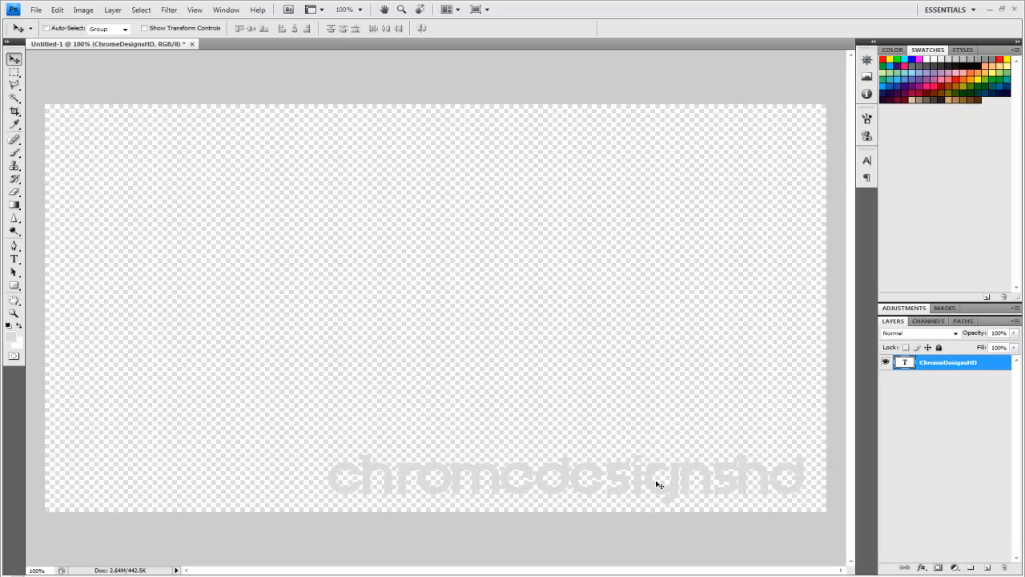
{"action": "mouse_move", "coordinate": [777, 398]}
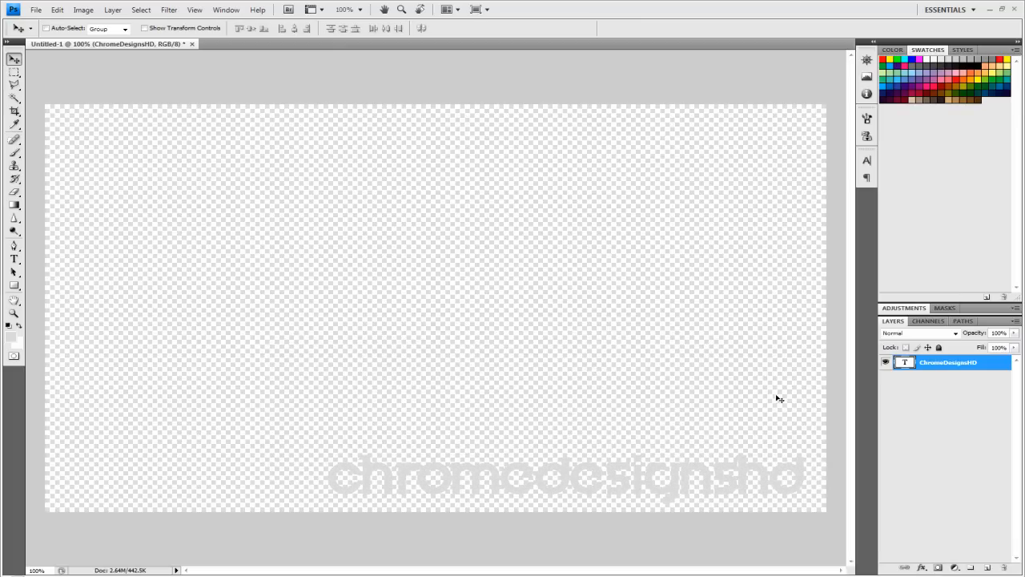
Give the chromedesignshd layer a Color Overlay, 3 px black Stroke and Drop Shadow
{"action": "right_click", "coordinate": [948, 362]}
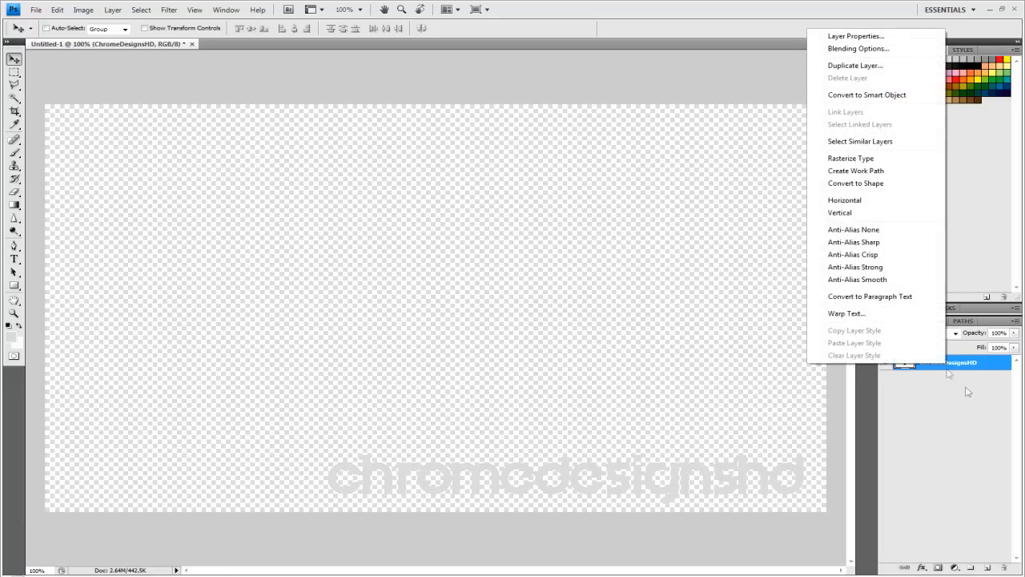
{"action": "left_click", "coordinate": [858, 49]}
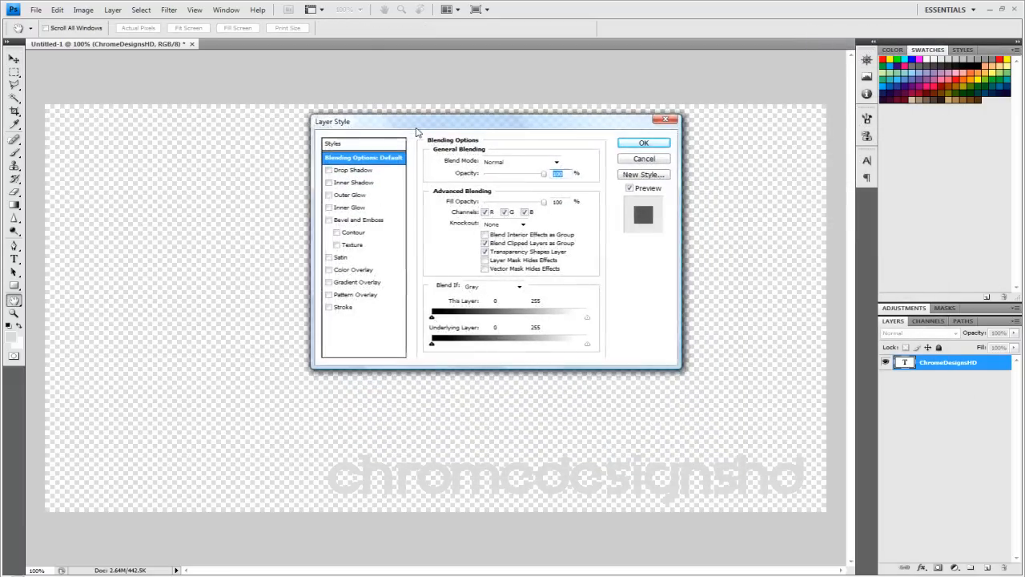
{"action": "left_click", "coordinate": [329, 270]}
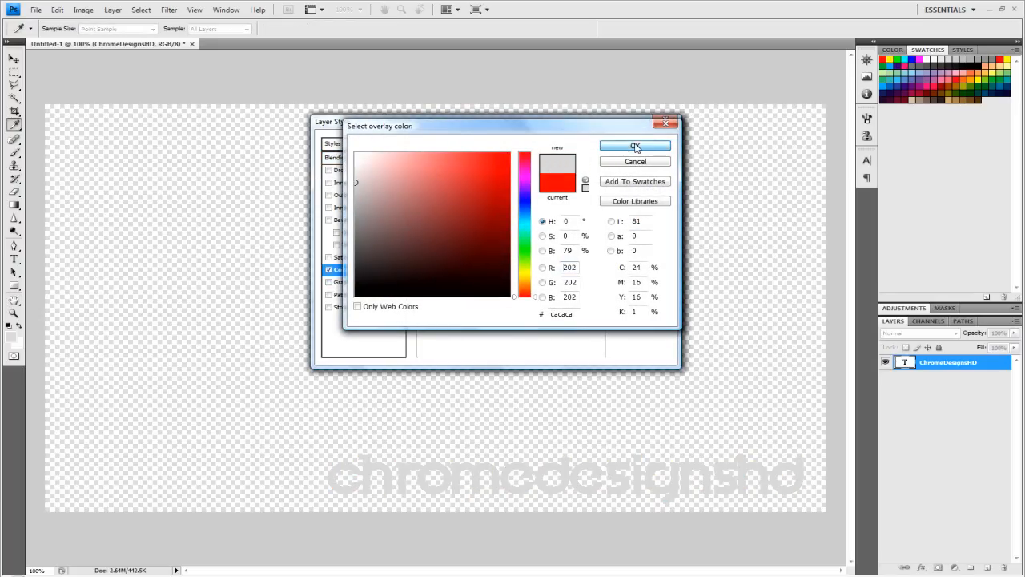
{"action": "left_click", "coordinate": [635, 146]}
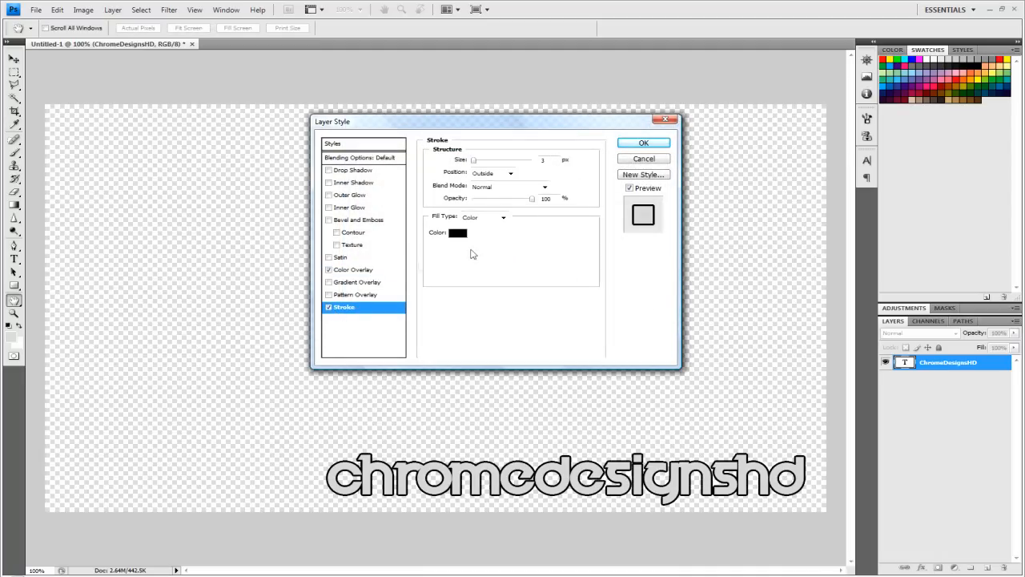
{"action": "left_click", "coordinate": [547, 159]}
{"action": "type", "text": "2"}
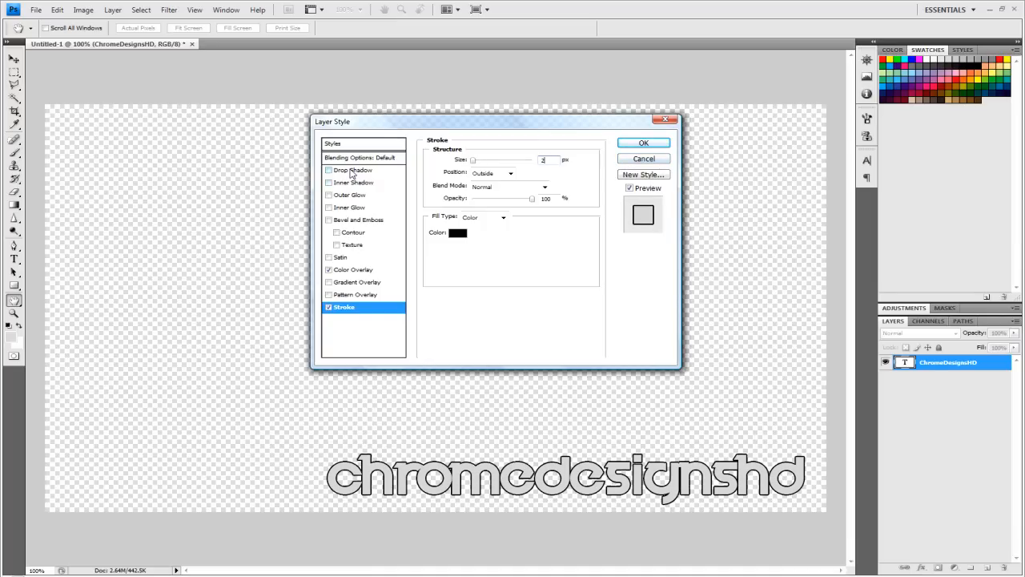
{"action": "left_click", "coordinate": [351, 170]}
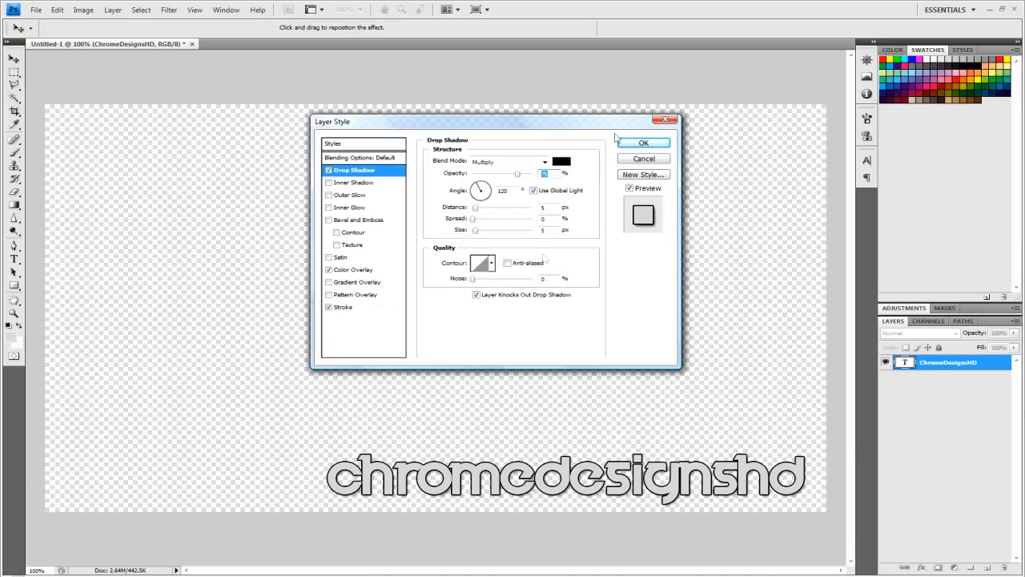
{"action": "left_click", "coordinate": [643, 142]}
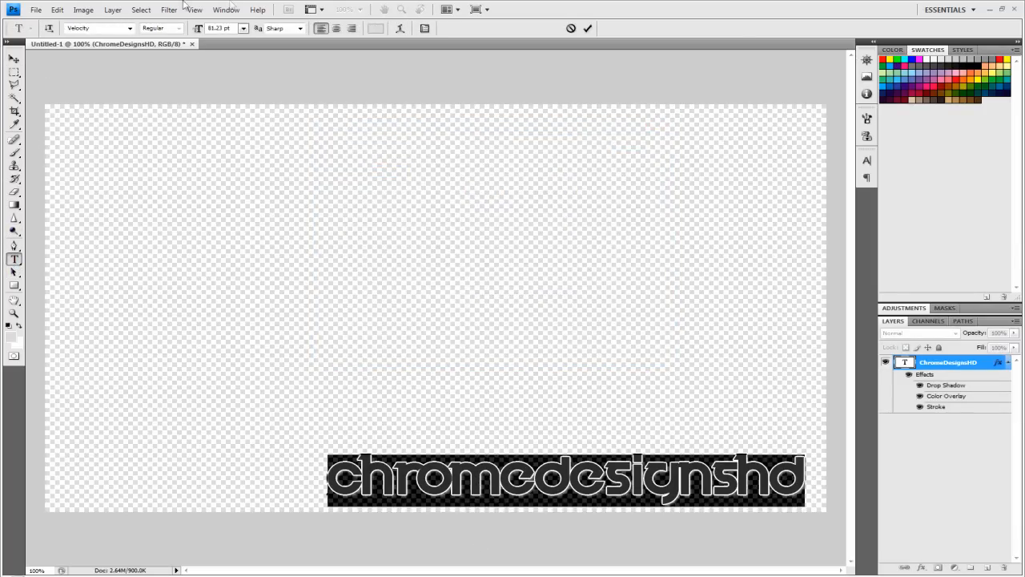
Shrink the watermark text and save it to the Desktop as PNG named 'tag'
{"action": "left_click", "coordinate": [243, 28]}
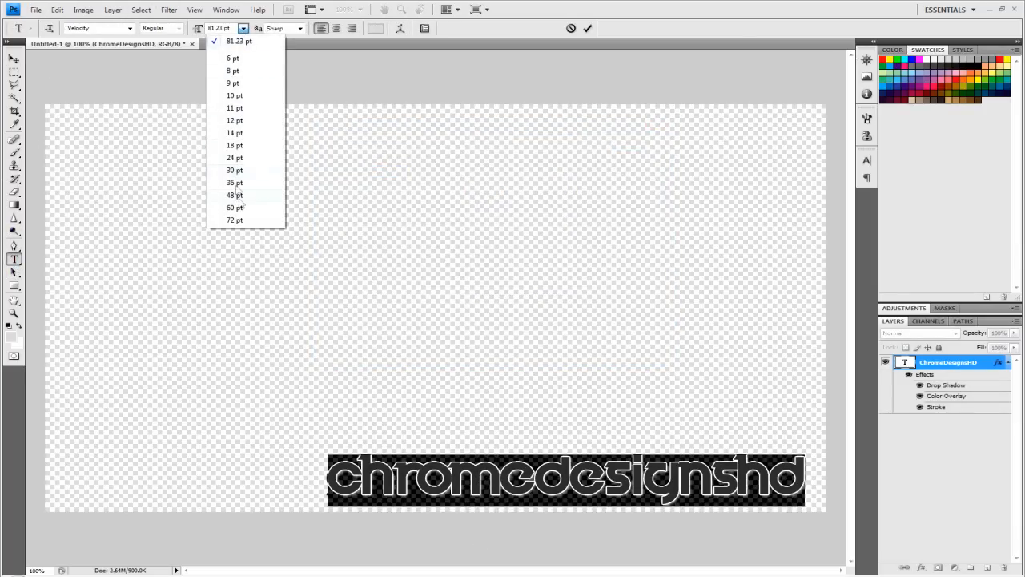
{"action": "left_click", "coordinate": [235, 206]}
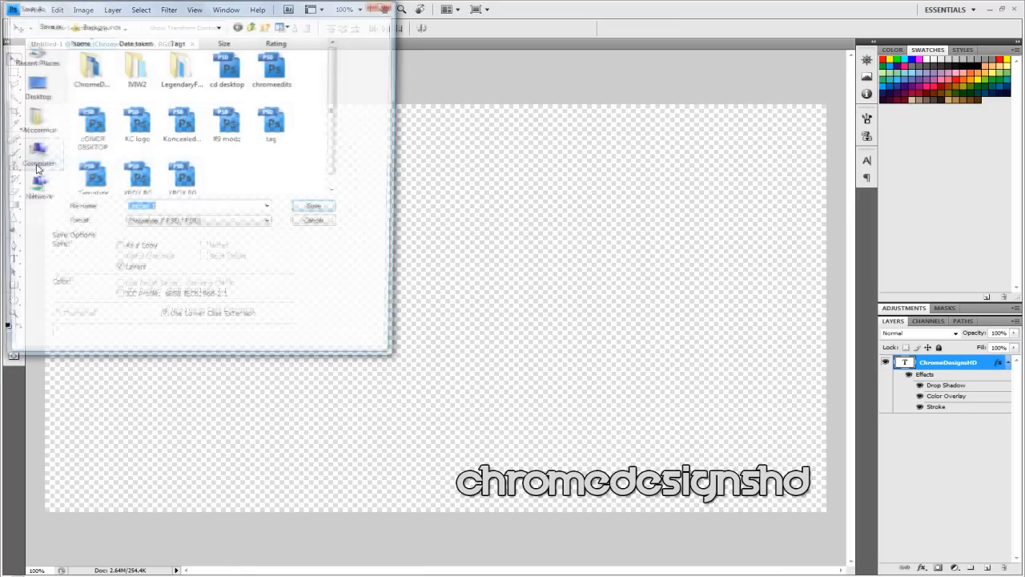
{"action": "left_click", "coordinate": [38, 87]}
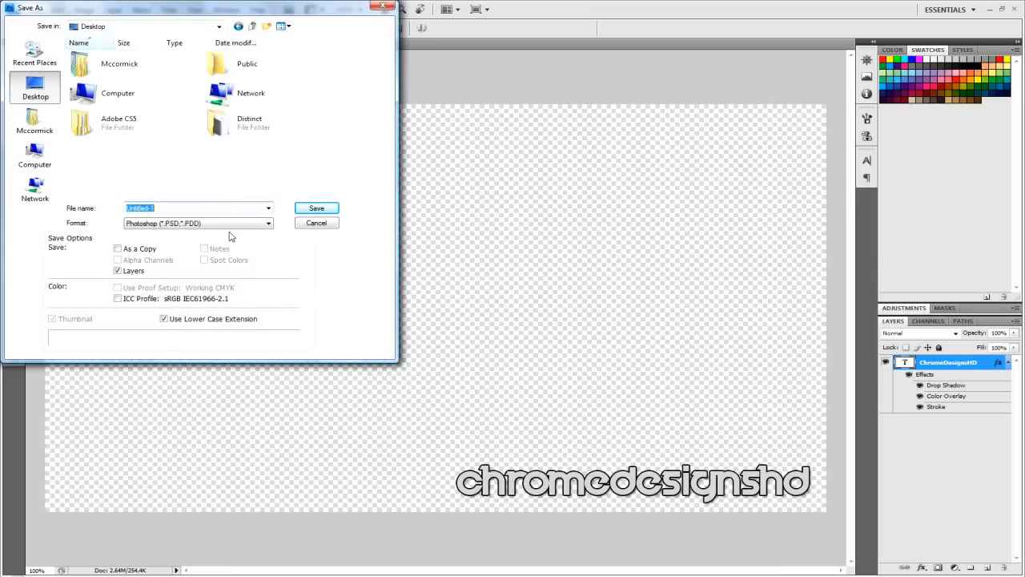
{"action": "type", "text": "tag"}
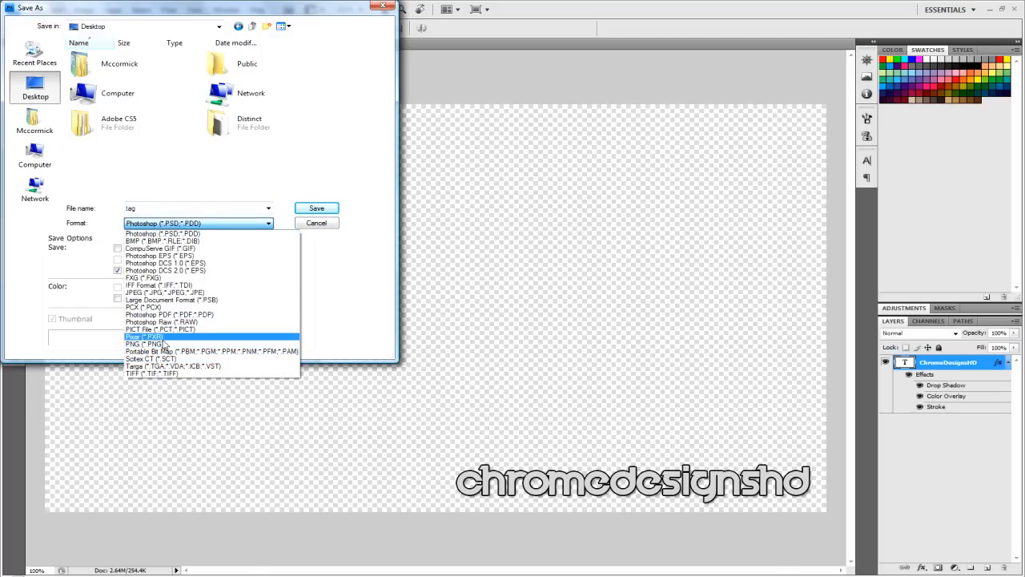
{"action": "left_click", "coordinate": [316, 208]}
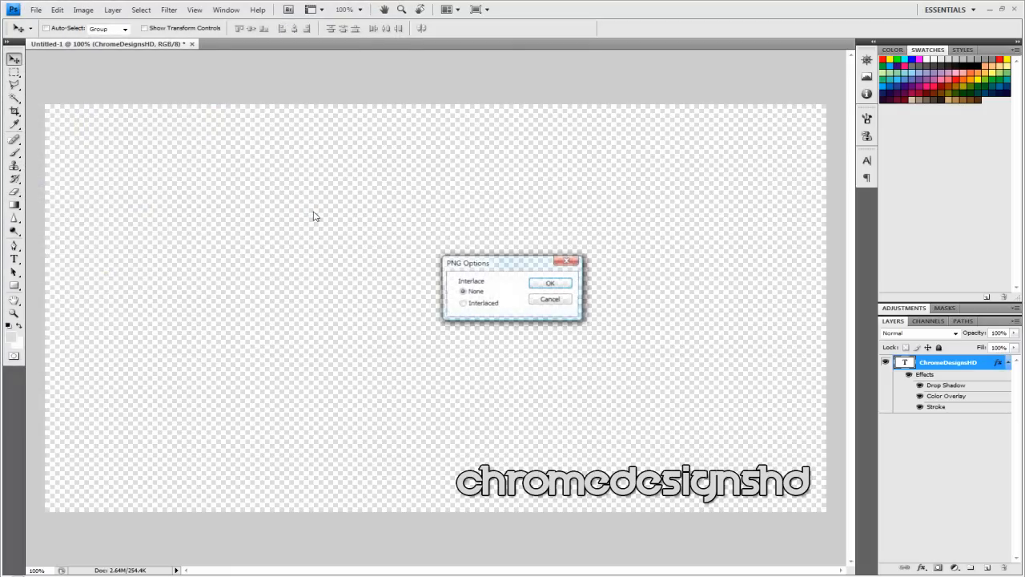
{"action": "left_click", "coordinate": [550, 283]}
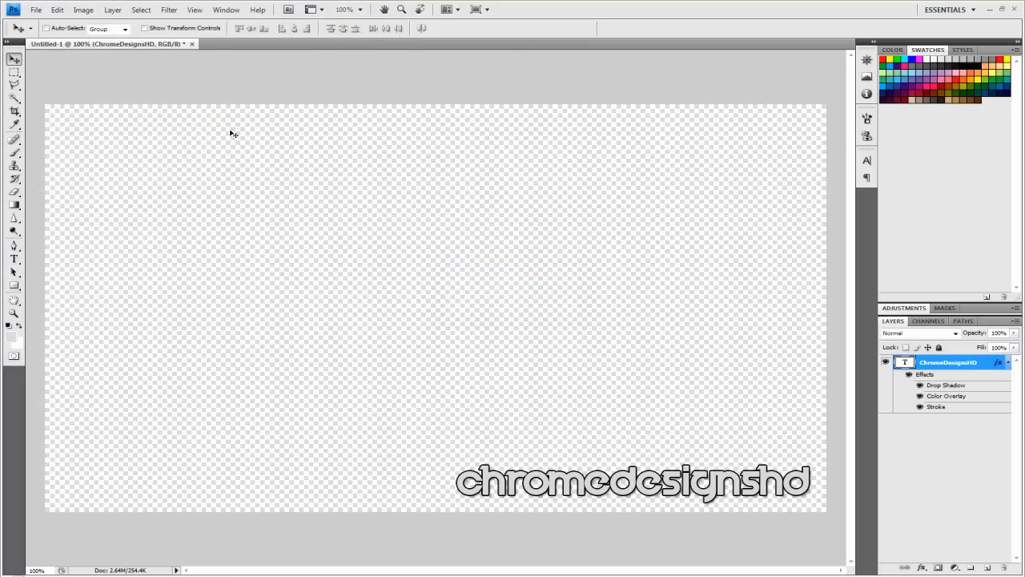
{"action": "mouse_move", "coordinate": [1000, 5]}
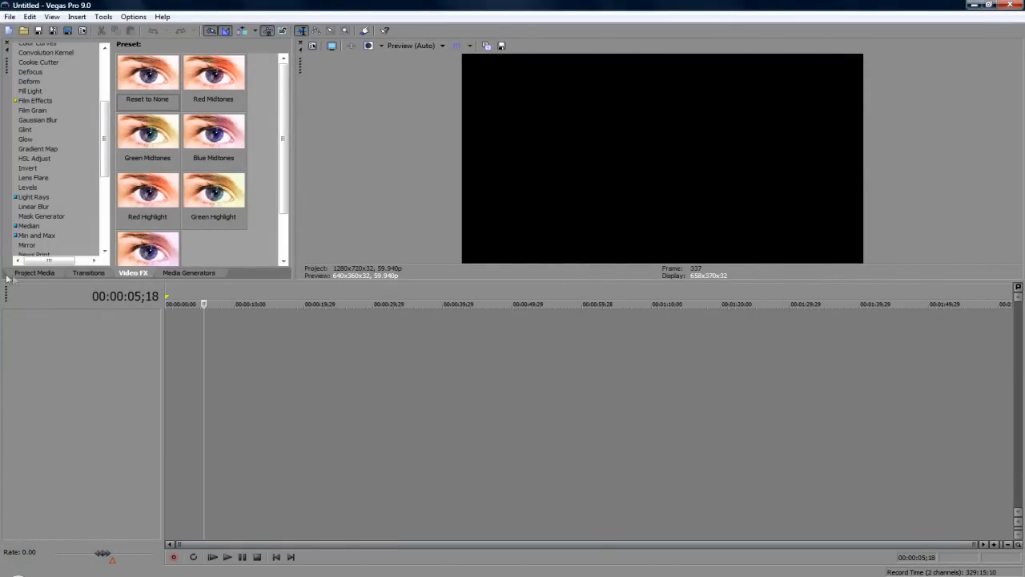
Import the rendered tutorial from Documents > Tutorials > Sharpen Images into Project Media
{"action": "left_click", "coordinate": [34, 273]}
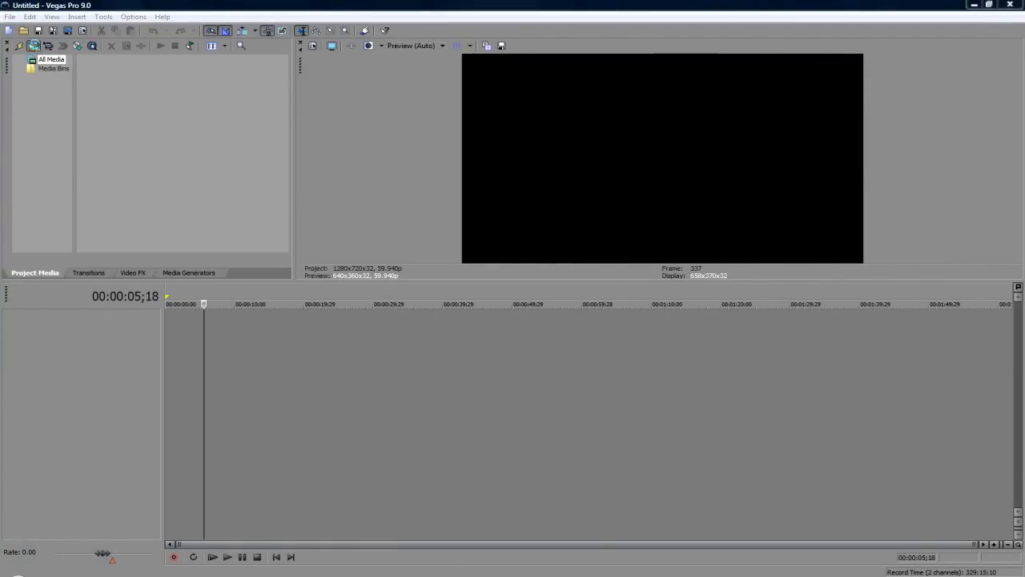
{"action": "left_click", "coordinate": [24, 30]}
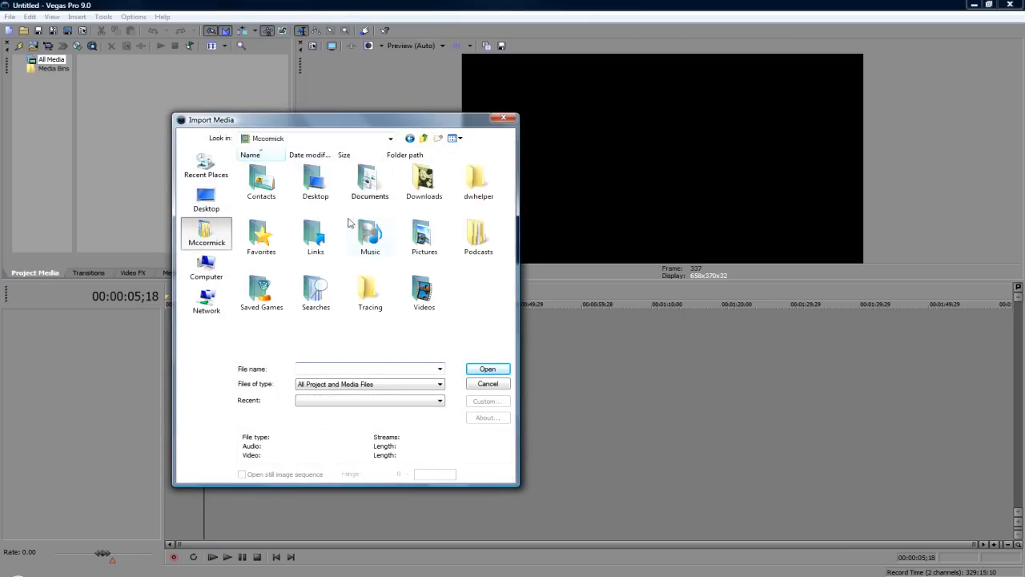
{"action": "double_click", "coordinate": [369, 180]}
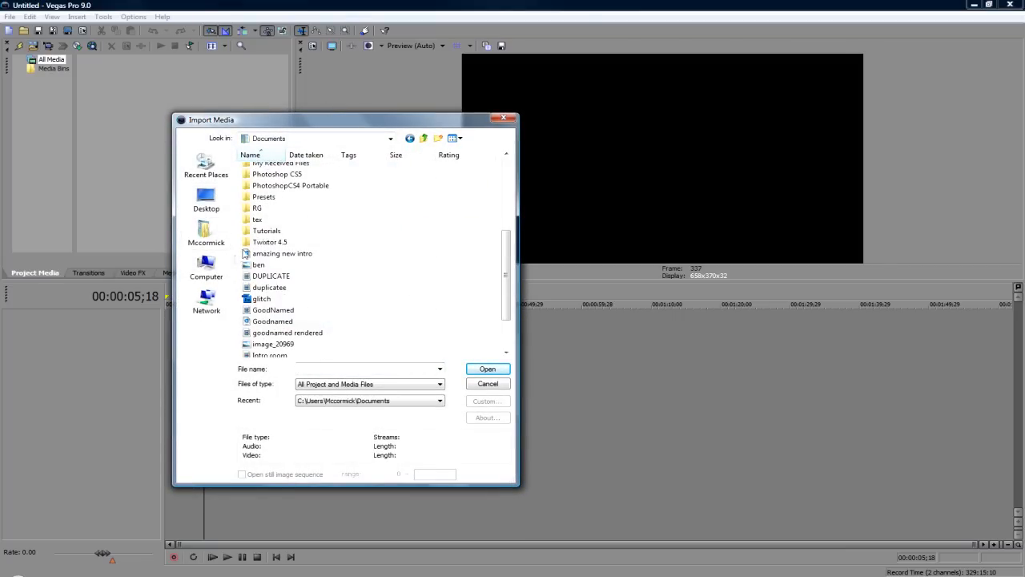
{"action": "double_click", "coordinate": [267, 230]}
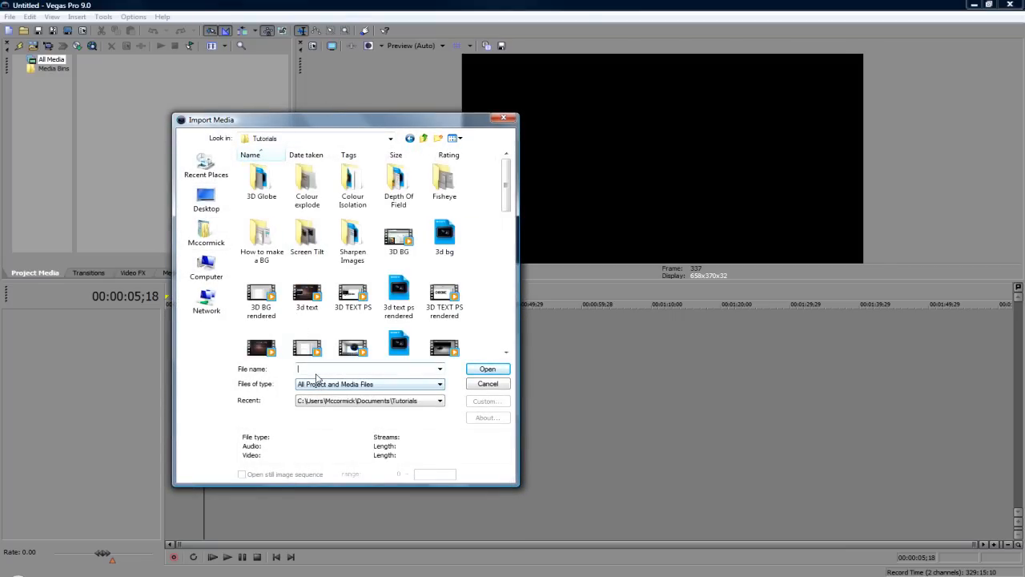
{"action": "type", "text": "en"}
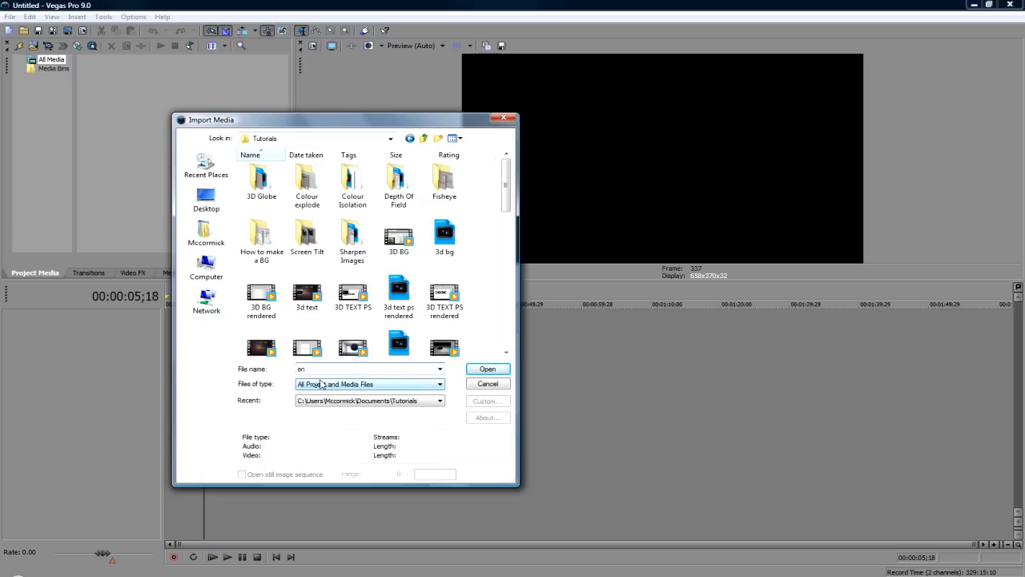
{"action": "type", "text": "e"}
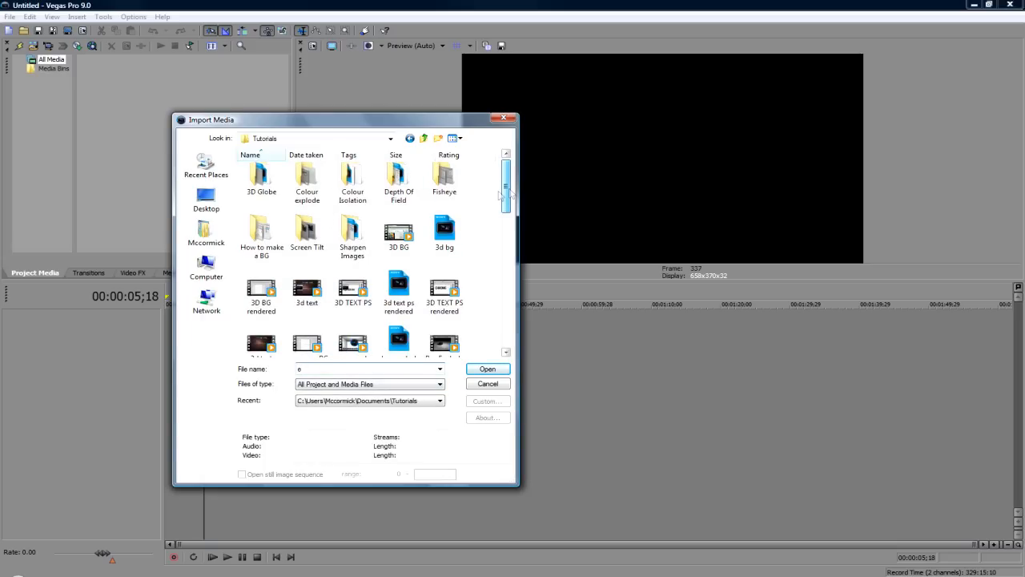
{"action": "double_click", "coordinate": [352, 235]}
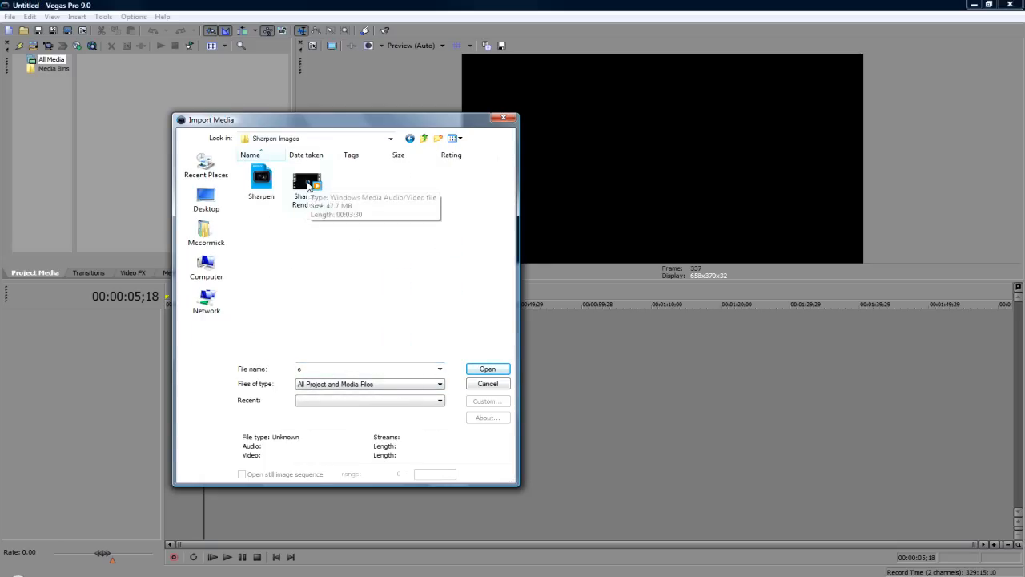
{"action": "left_click", "coordinate": [486, 369]}
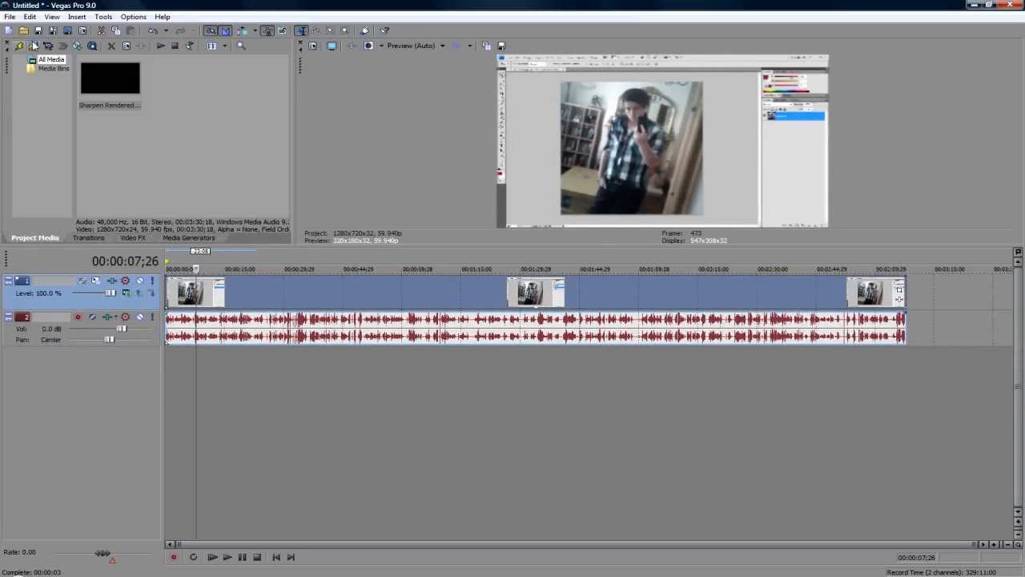
Import tag.png and enlarge its Pan/Crop frame so the watermark appears smaller
{"action": "left_click", "coordinate": [20, 45]}
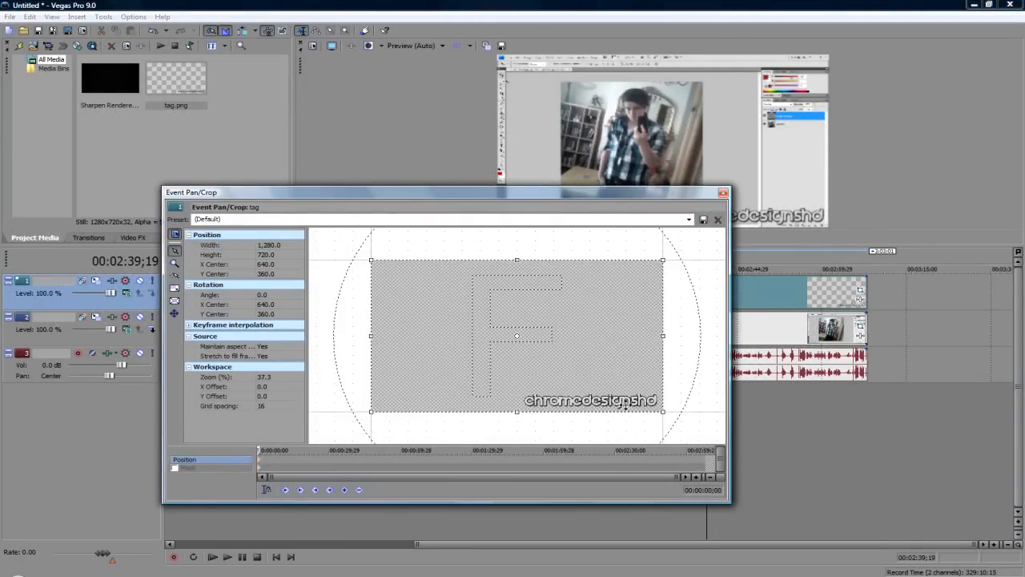
{"action": "left_click_drag", "start_coordinate": [663, 410], "coordinate": [681, 436]}
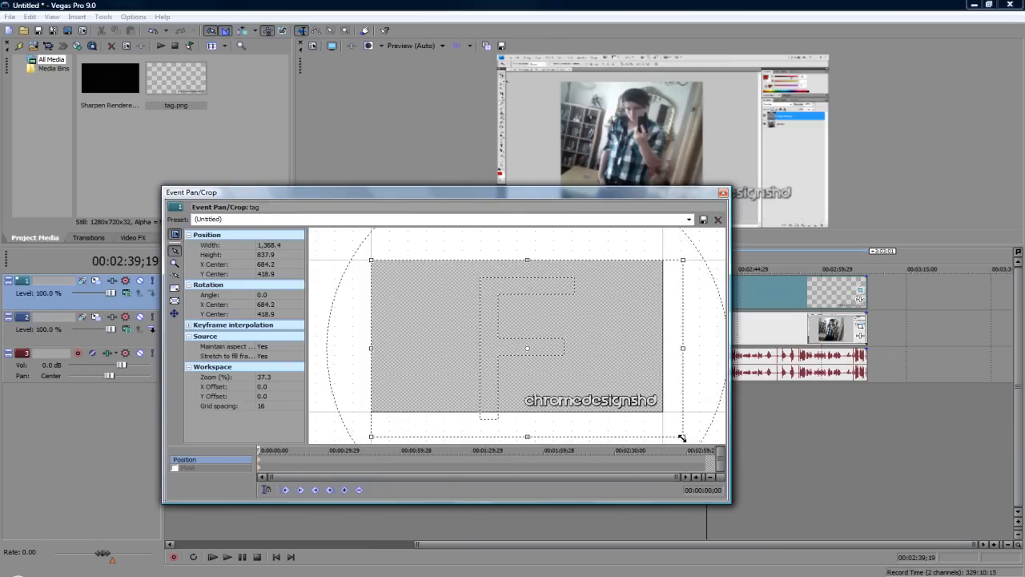